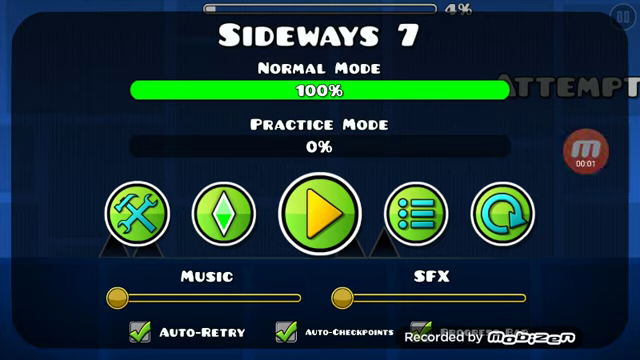
Resume the Sideways 7 run and play to the end until level and coins are verified.
left_click(320, 210)
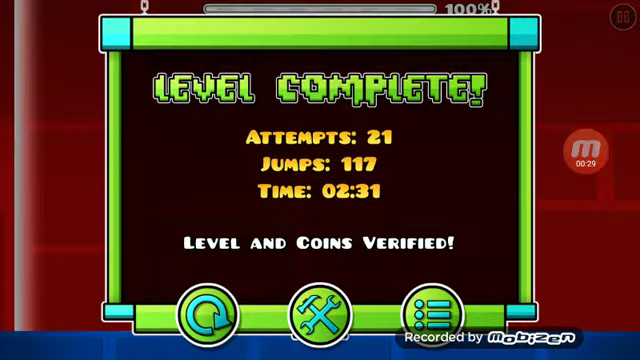
Return from the Level Complete screen to the editor and playtest Sideways 7 again.
left_click(319, 313)
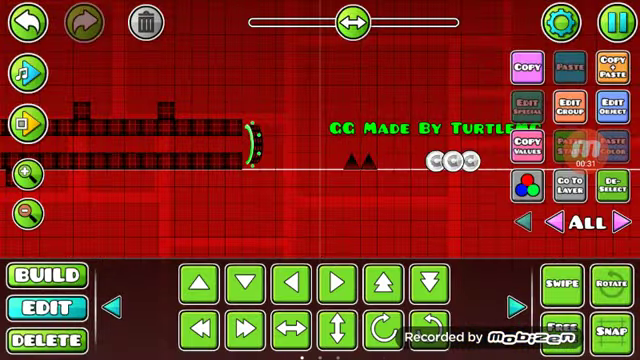
left_click(600, 22)
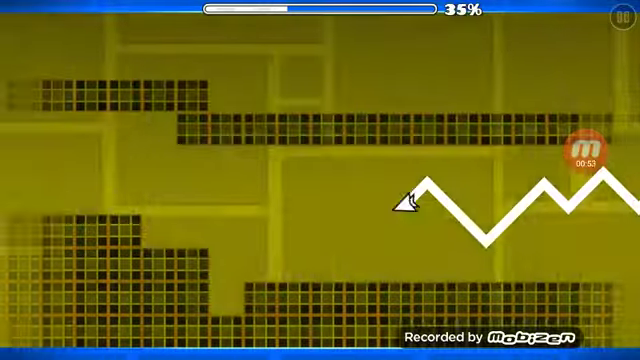
left_click(400, 200)
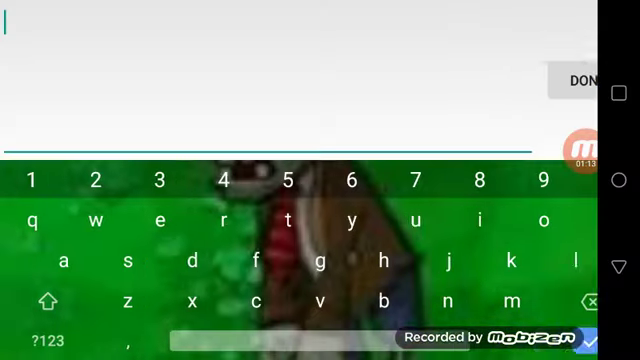
Enter 'GG Made By TurtleMC' in the share dialog and request a 4-star rating.
type("GG Made H6")
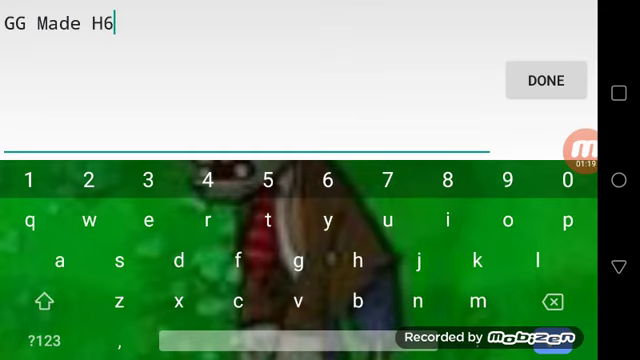
type("By TurtleMC")
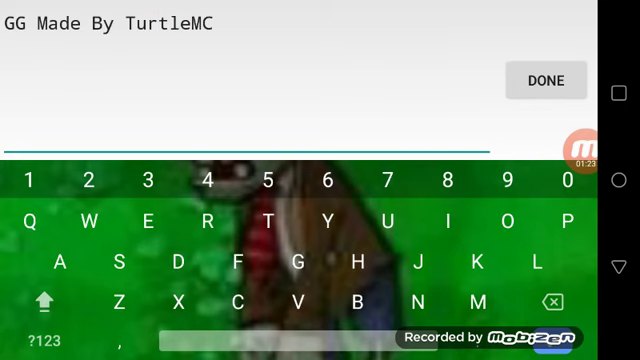
left_click(546, 80)
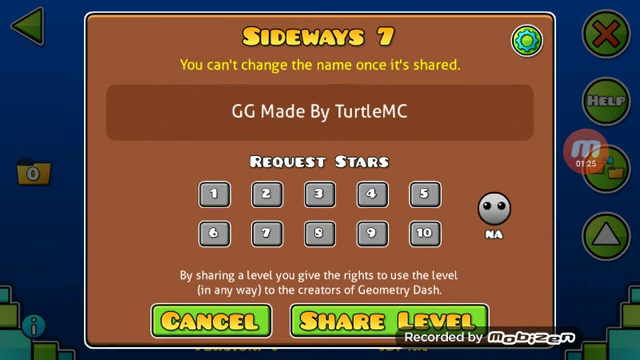
left_click(369, 190)
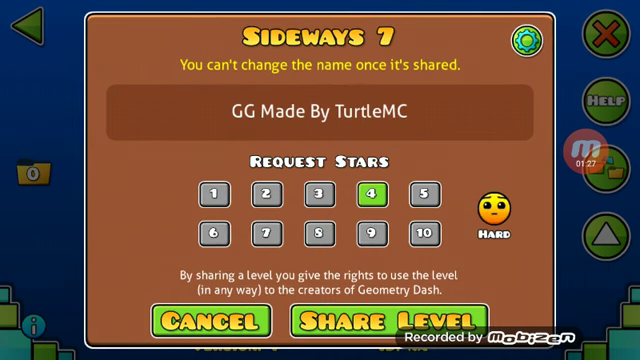